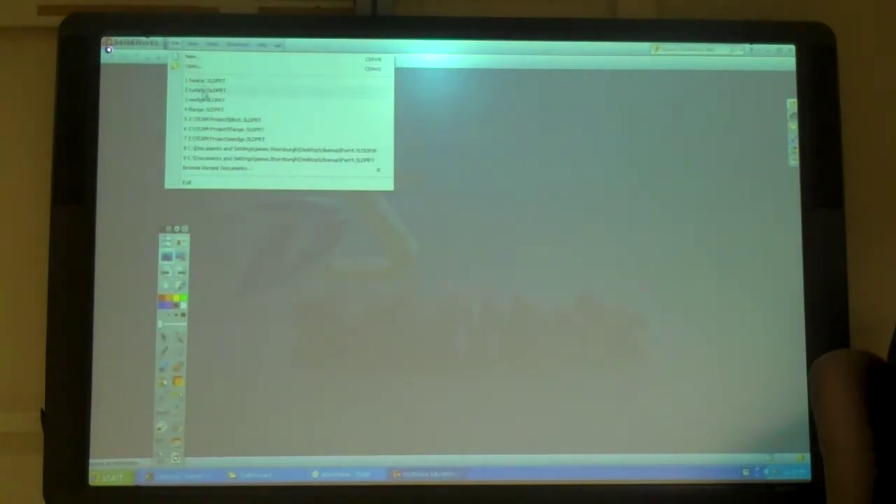
Open turbine.SLDPRT from the recent documents list
{"action": "left_click", "coordinate": [203, 89]}
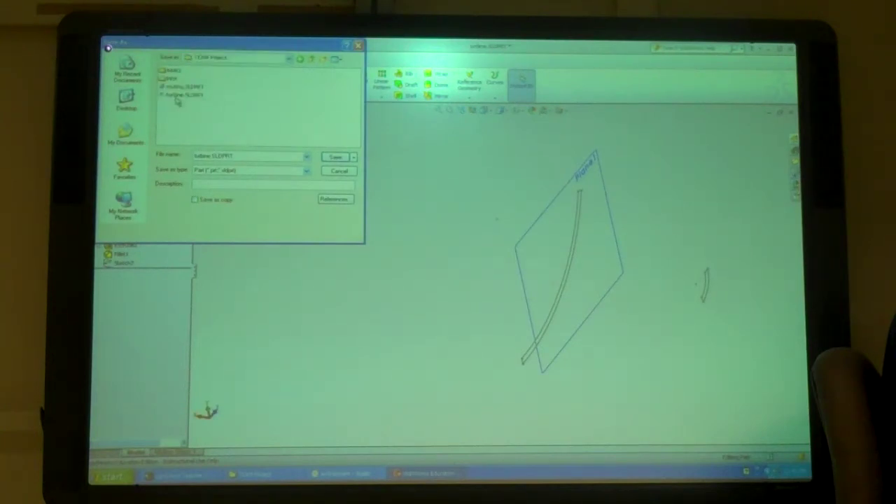
Save the part as turbine.SLDPRT
{"action": "left_click", "coordinate": [335, 155]}
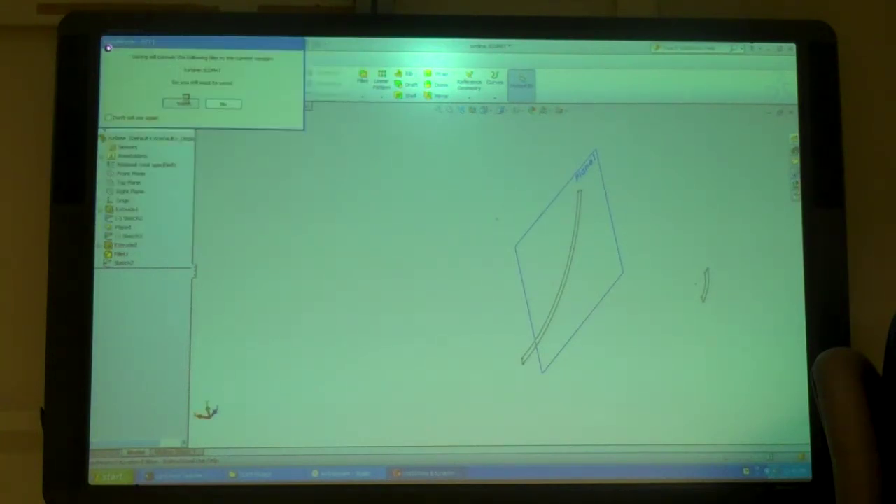